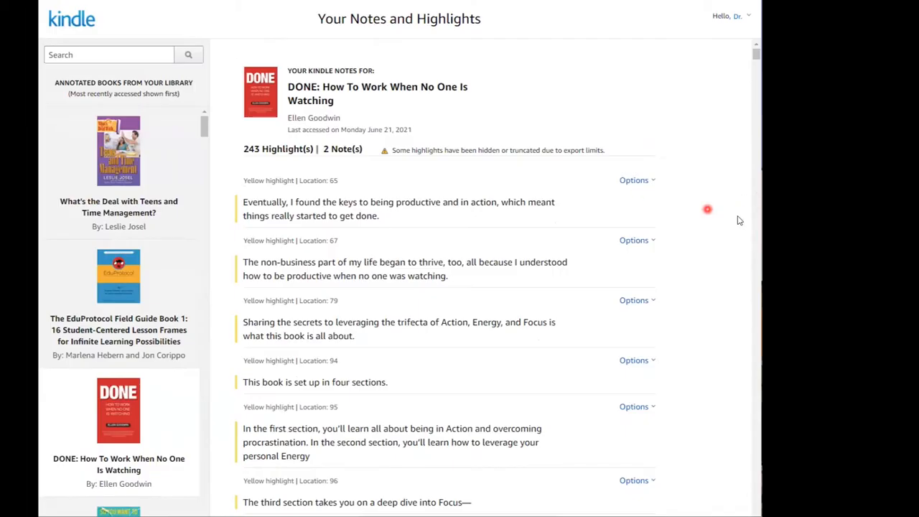
Step: Browse the EduProtocol Field Guide, DONE and podcasting highlights, ending on The Magic of Short Books
scroll("down", 3)
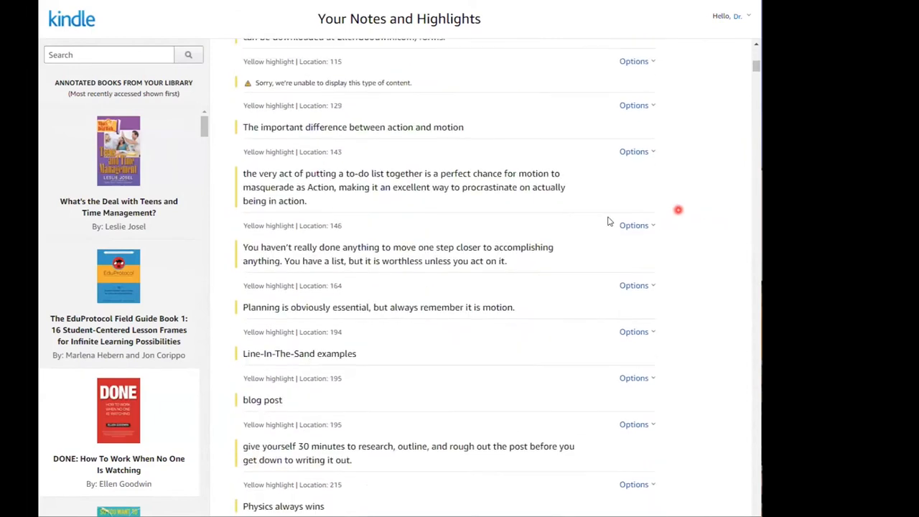
left_click(118, 275)
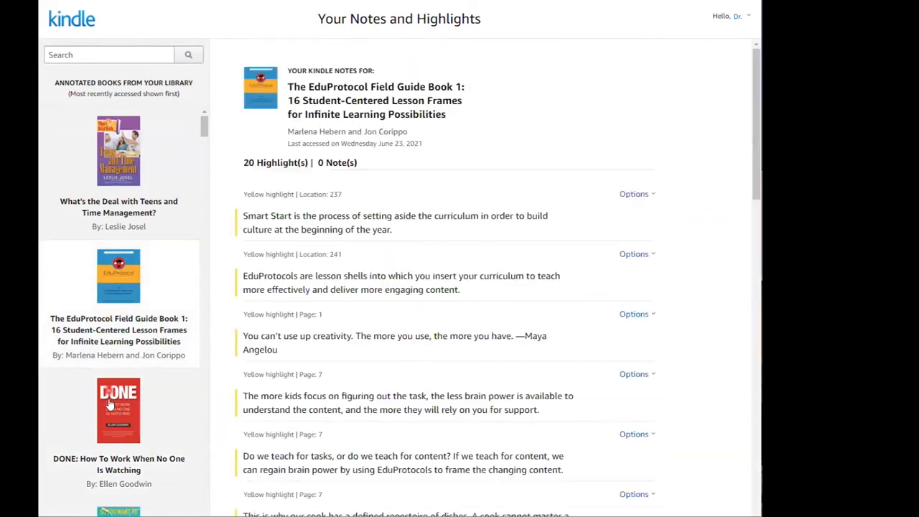
left_click(119, 410)
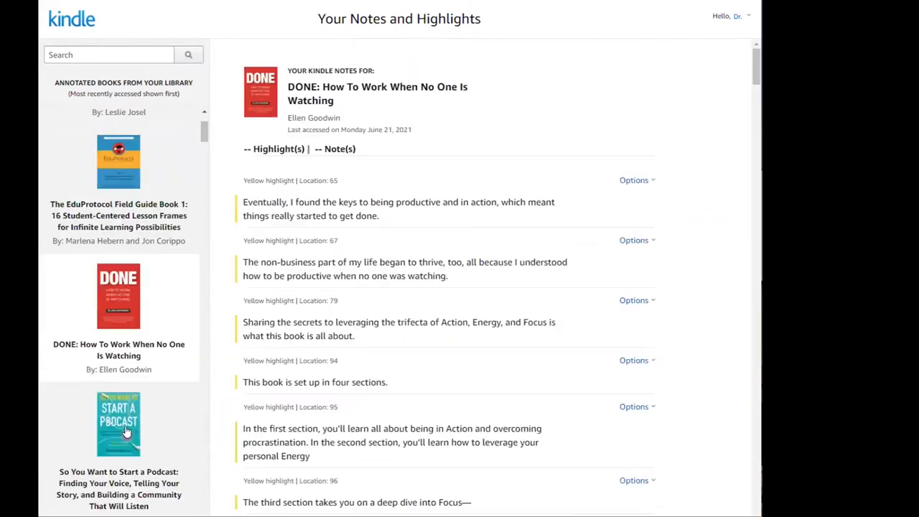
left_click(118, 424)
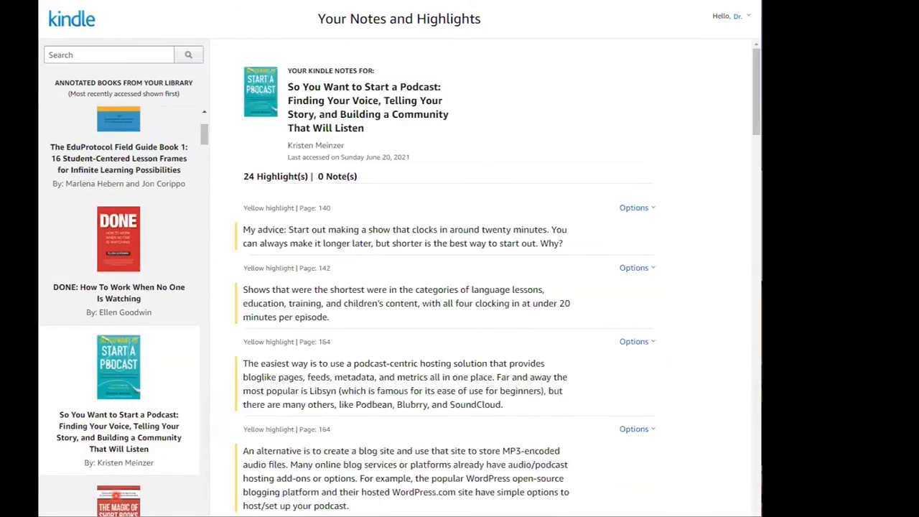
left_click(119, 495)
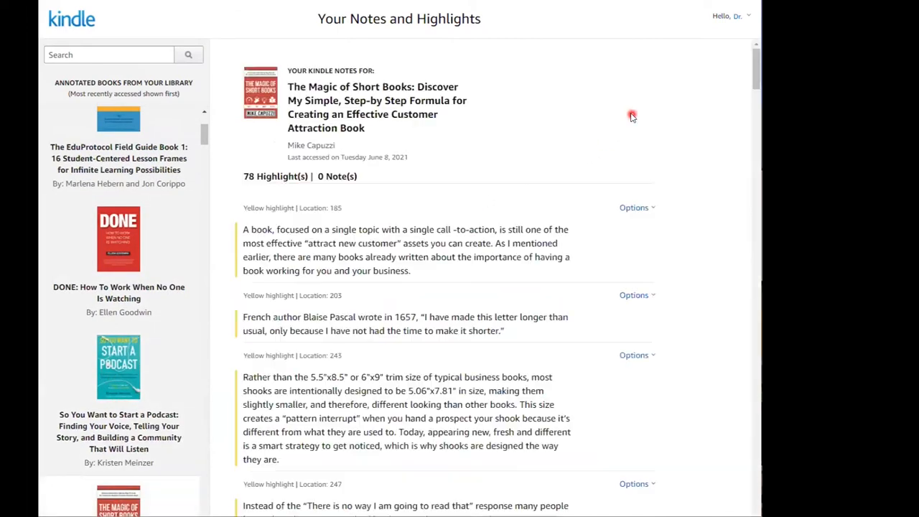
scroll("down", 3)
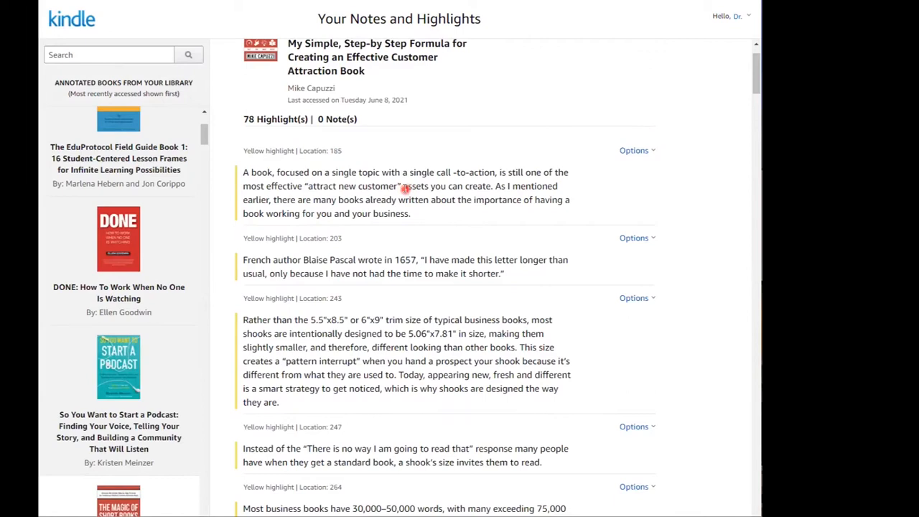
mouse_move(535, 188)
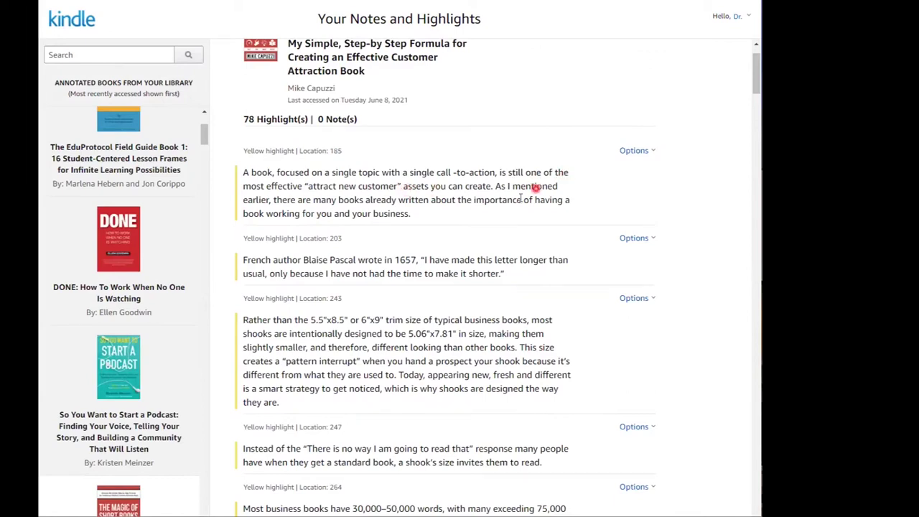
scroll("up", 3)
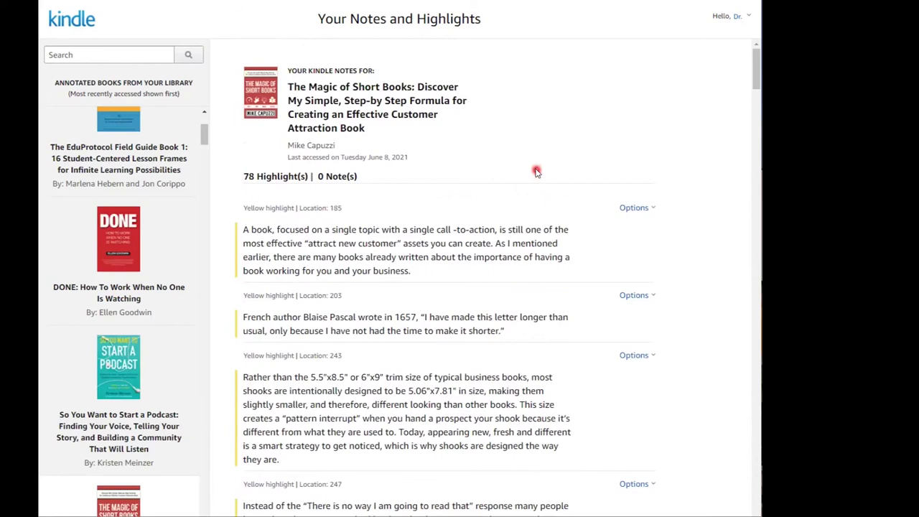
scroll("down", 3)
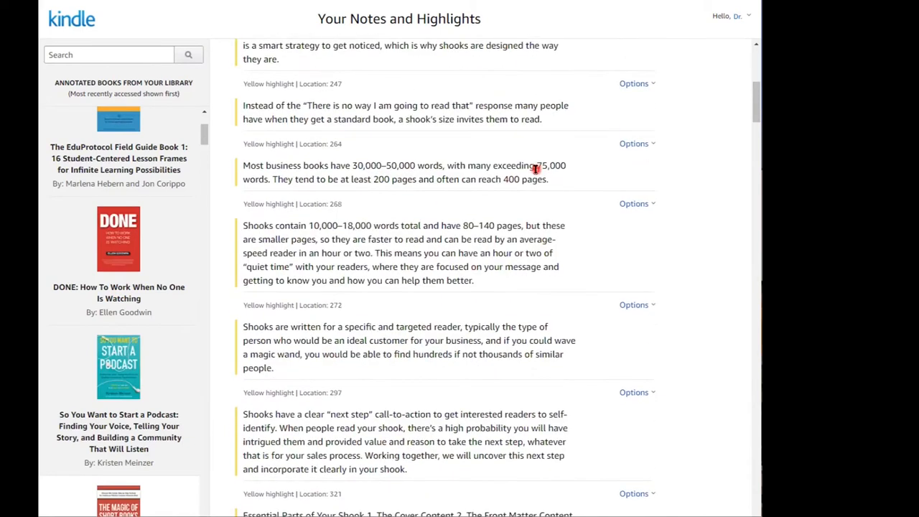
scroll("down", 3)
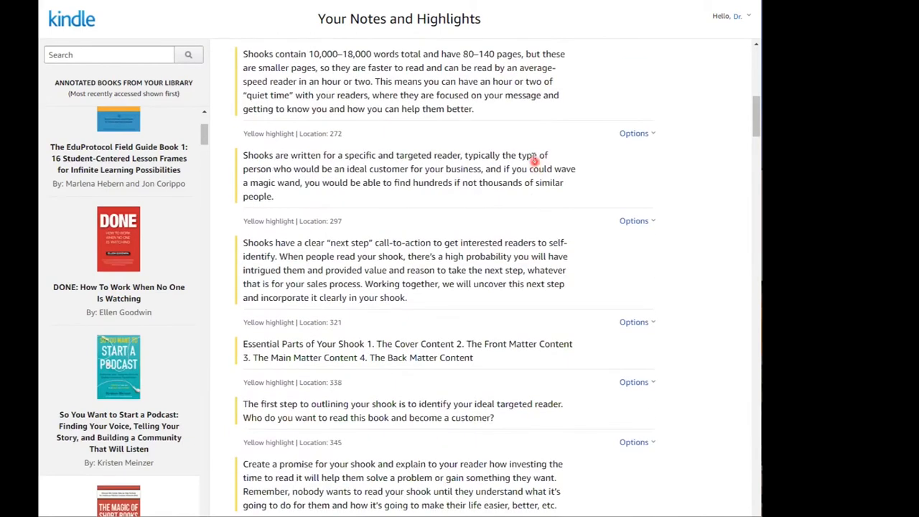
scroll("down", 3)
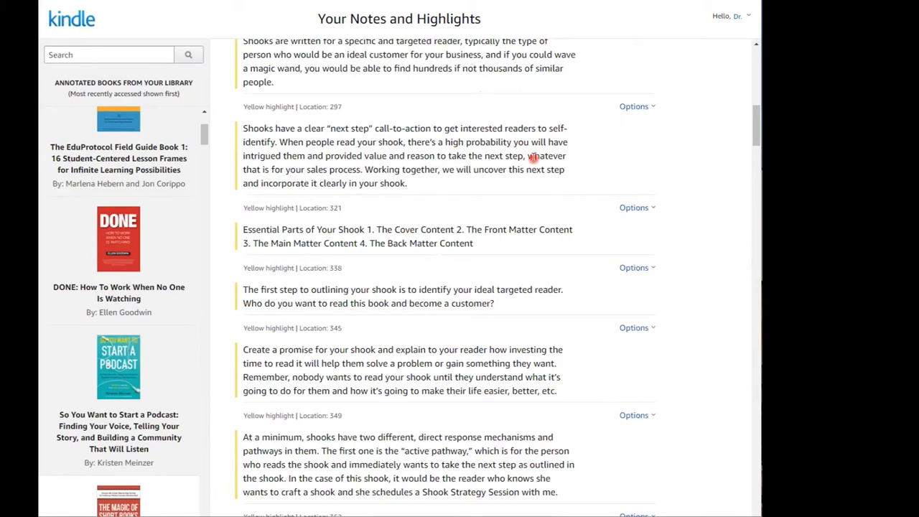
mouse_move(534, 149)
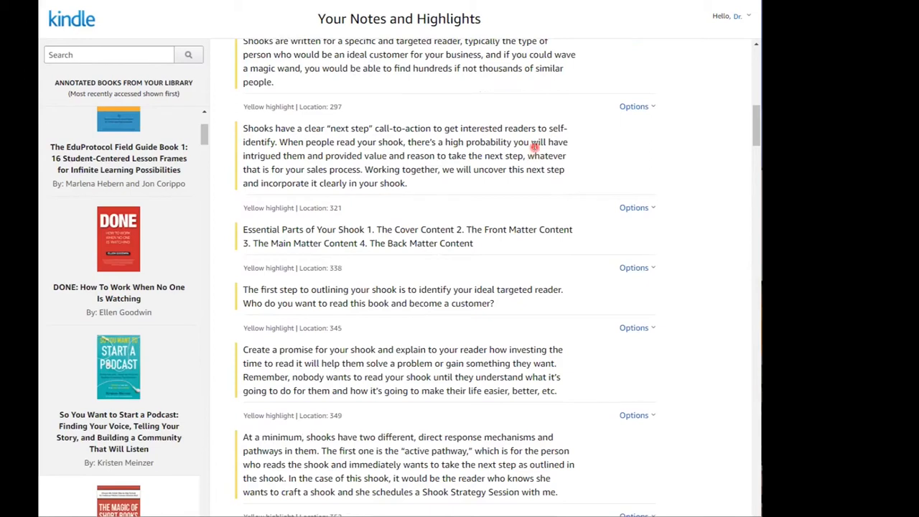
scroll("up", 3)
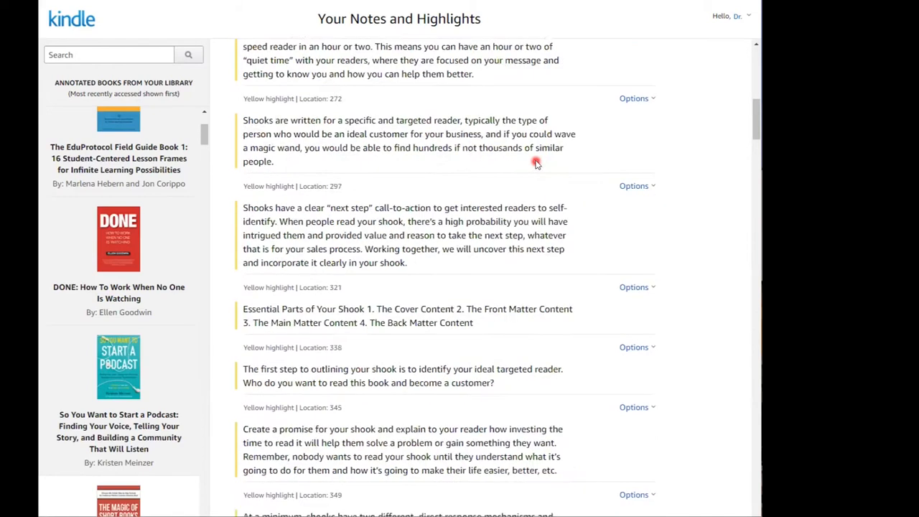
scroll("up", 3)
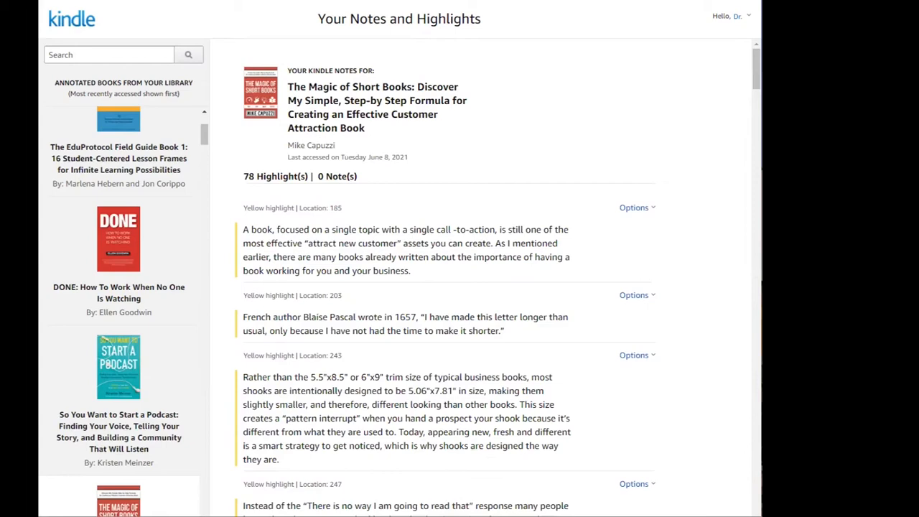
mouse_move(448, 11)
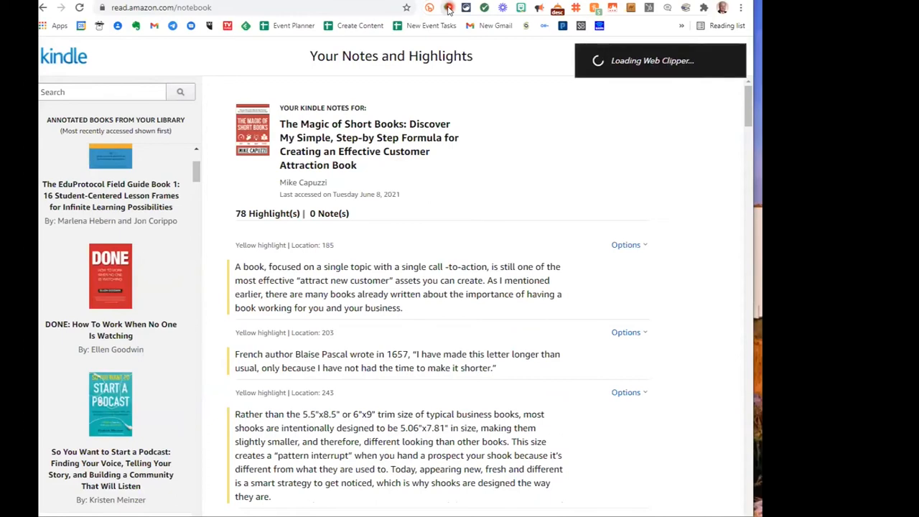
Step: Clip the Kindle highlights page into the Inbox notebook as an Article
left_click(449, 8)
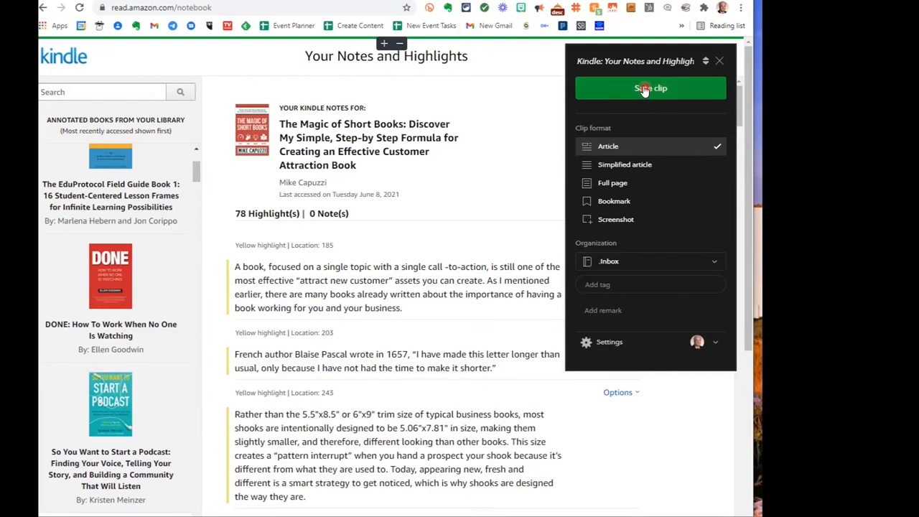
left_click(650, 88)
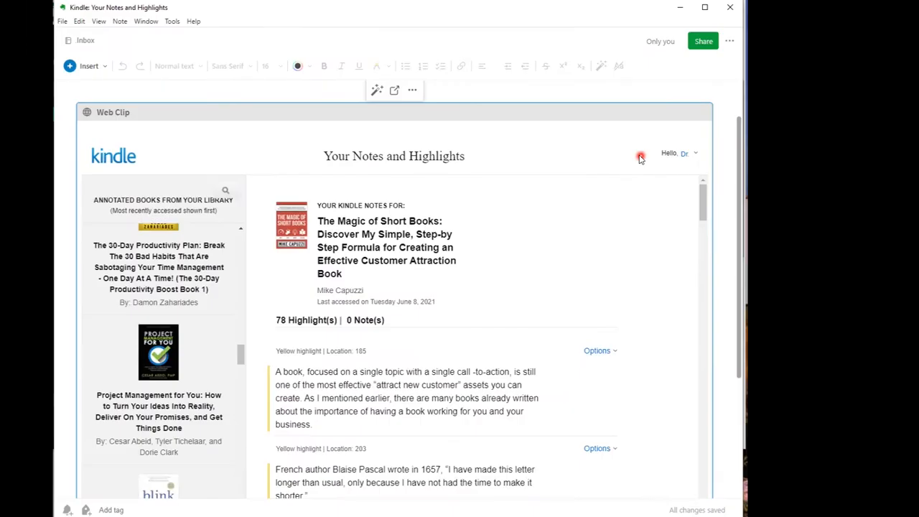
mouse_move(539, 143)
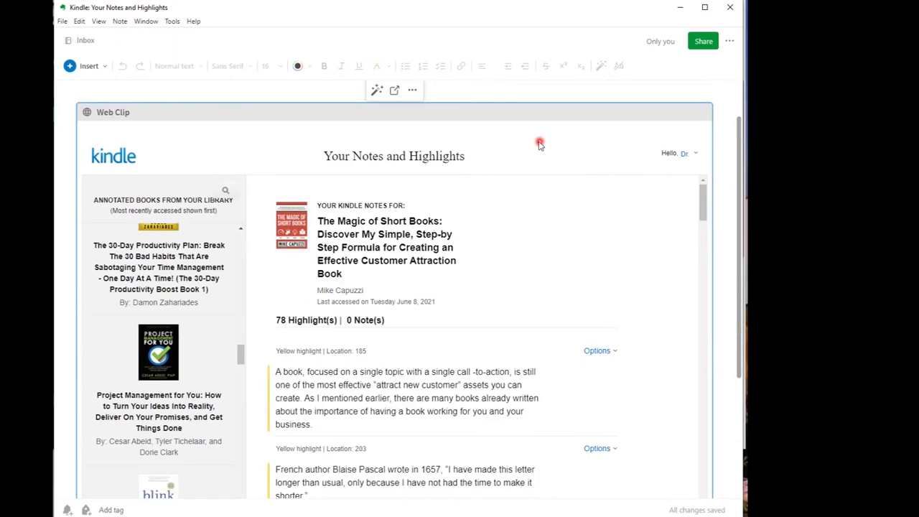
mouse_move(425, 198)
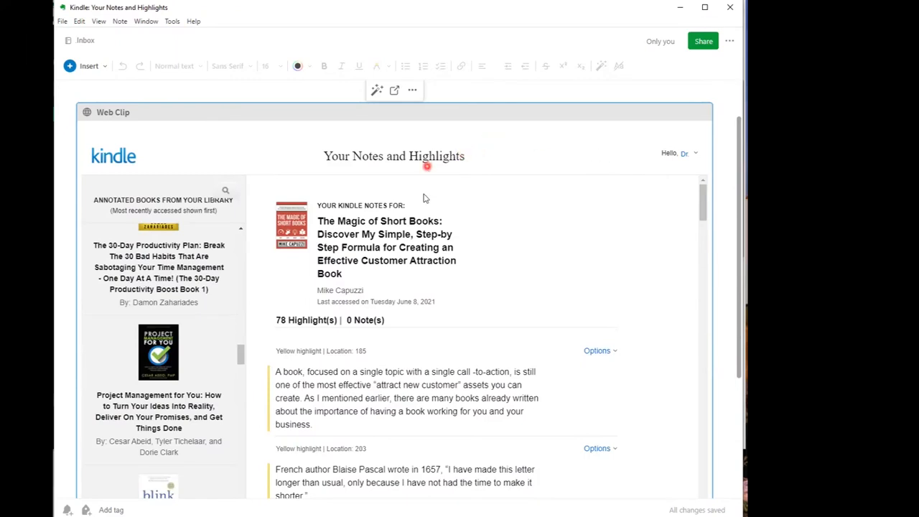
scroll("down", 3)
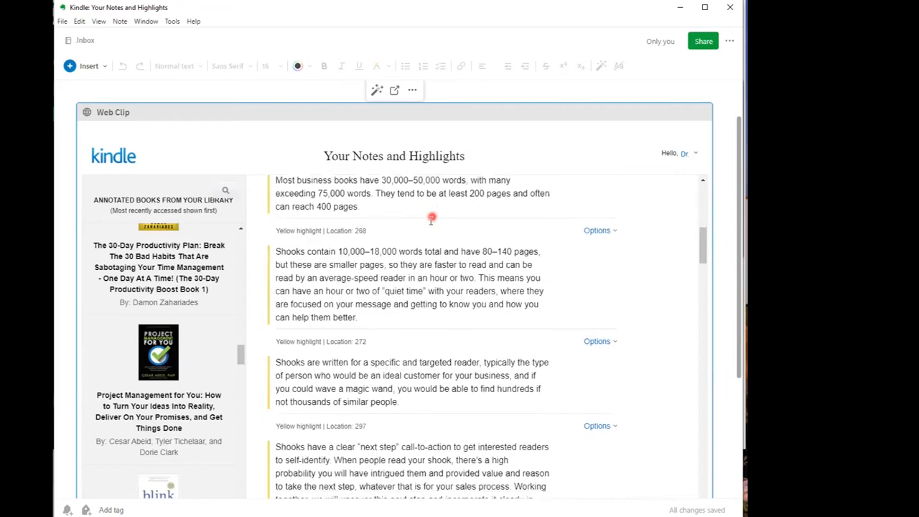
scroll("down", 3)
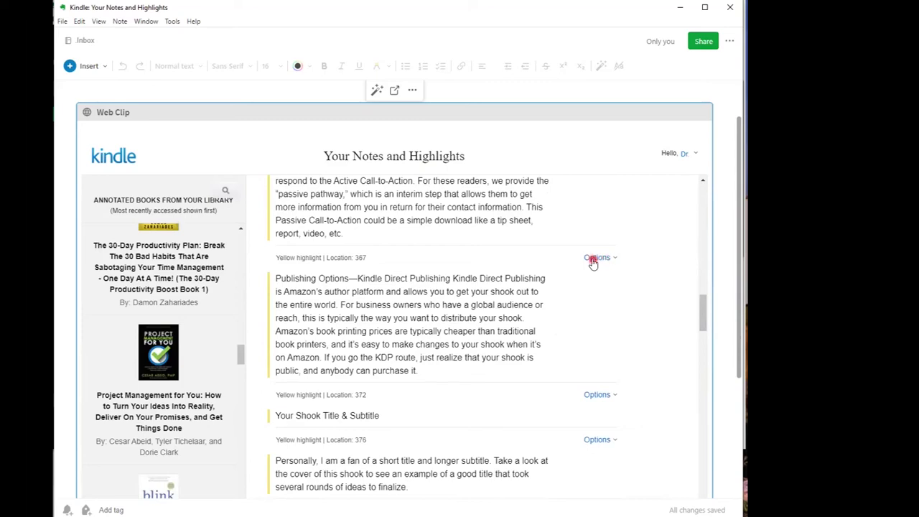
mouse_move(282, 338)
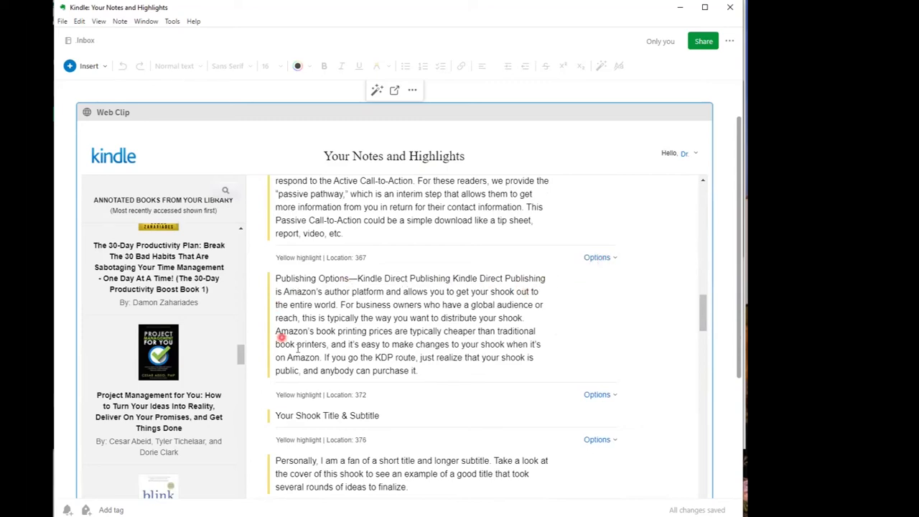
mouse_move(395, 309)
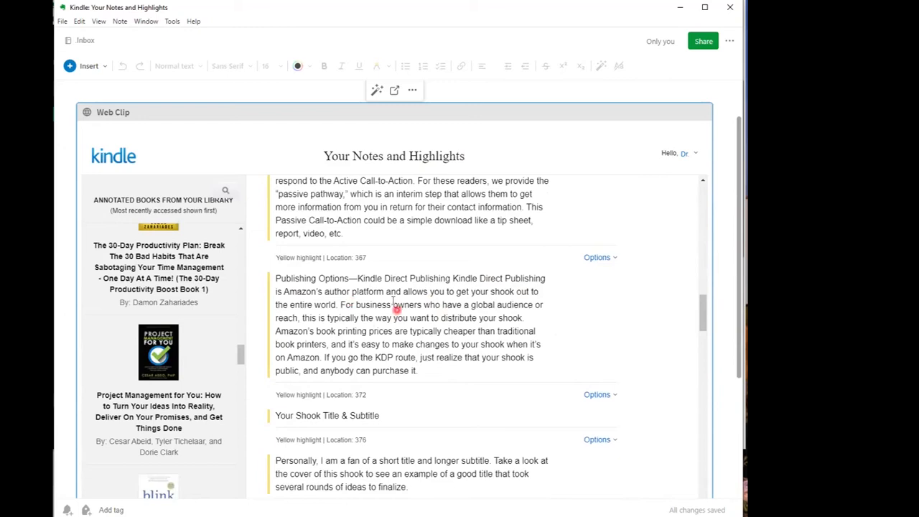
mouse_move(629, 277)
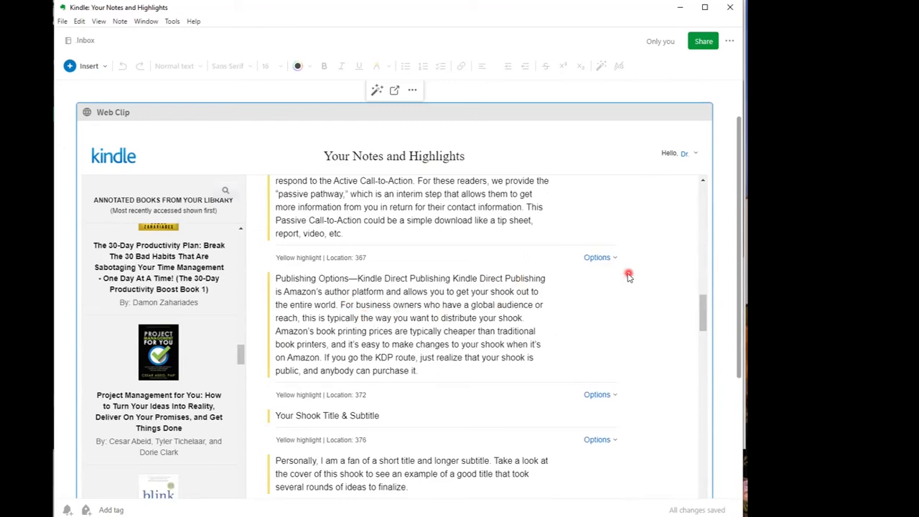
mouse_move(615, 256)
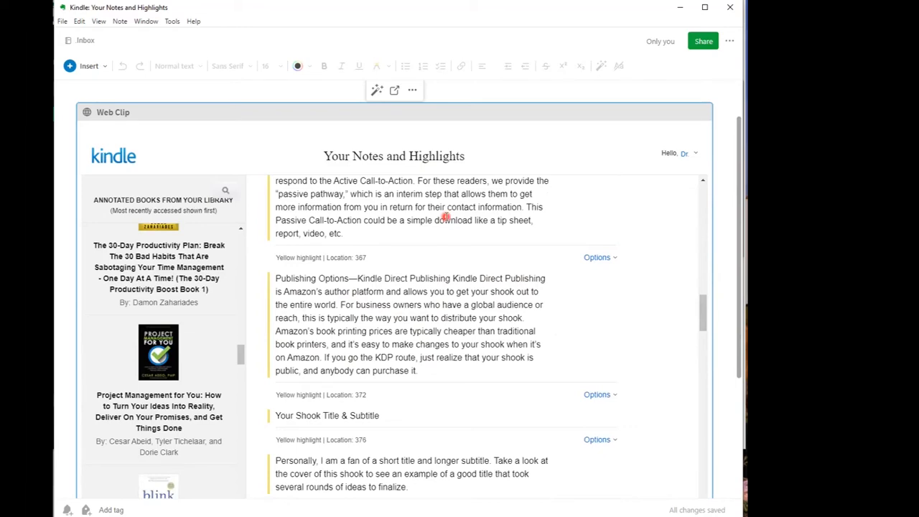
mouse_move(182, 257)
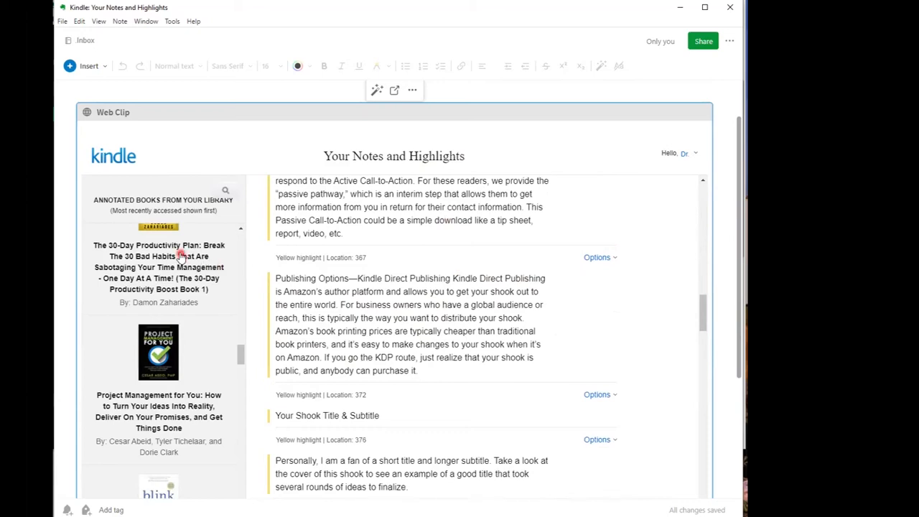
scroll("down", 3)
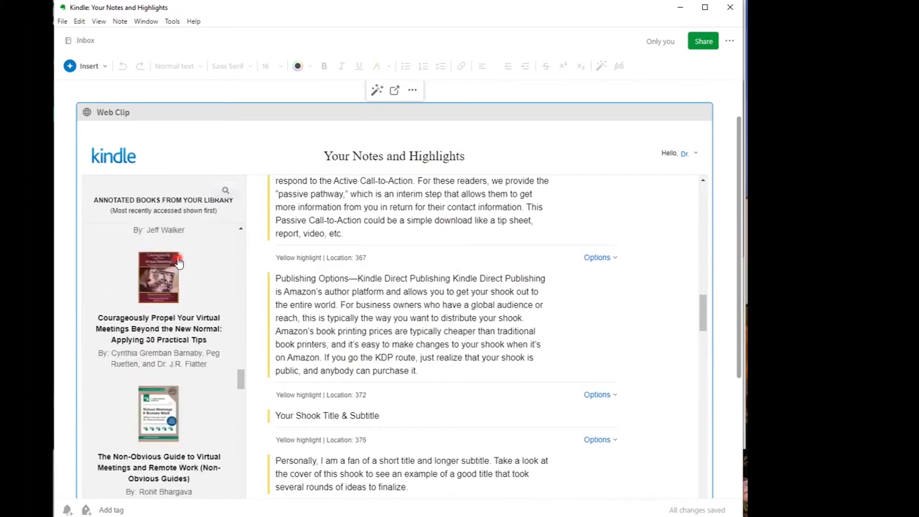
scroll("down", 3)
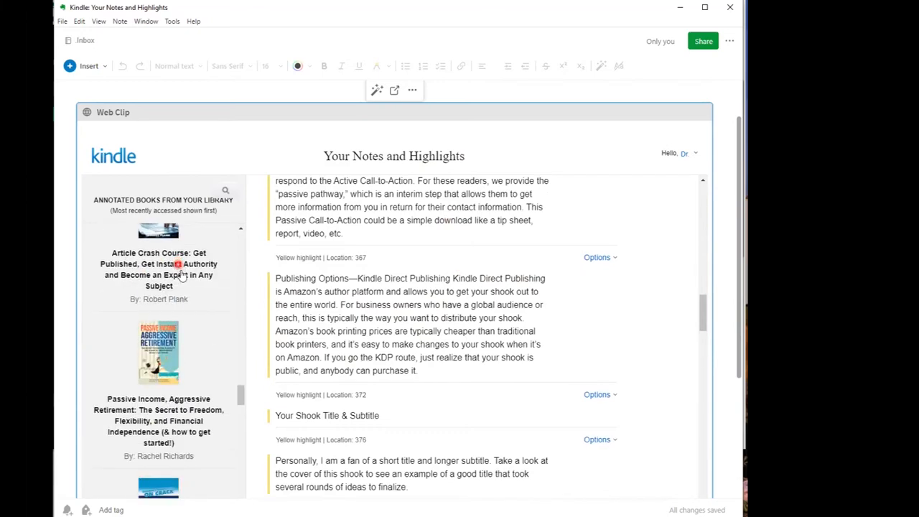
scroll("down", 3)
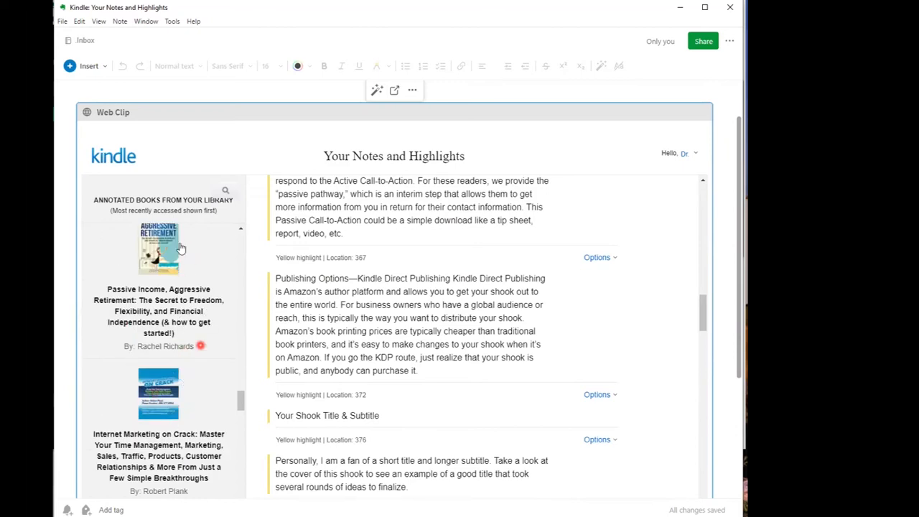
mouse_move(363, 178)
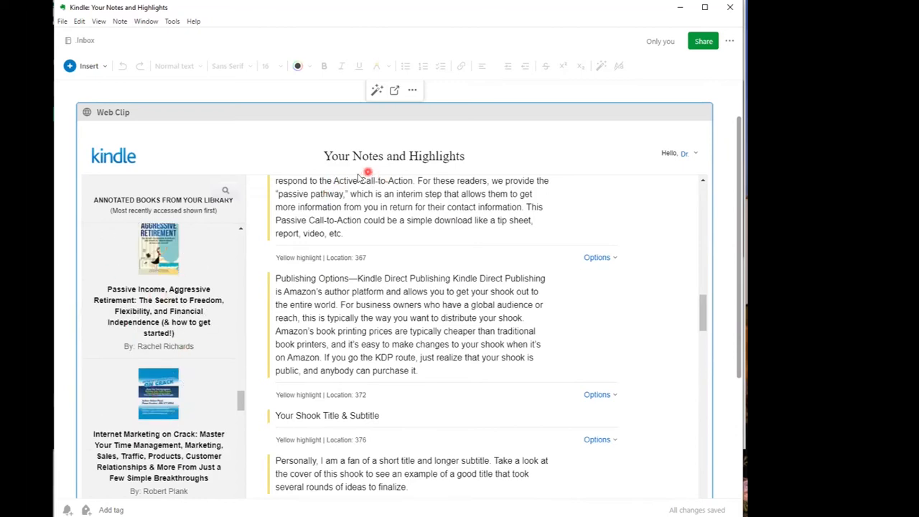
scroll("up", 3)
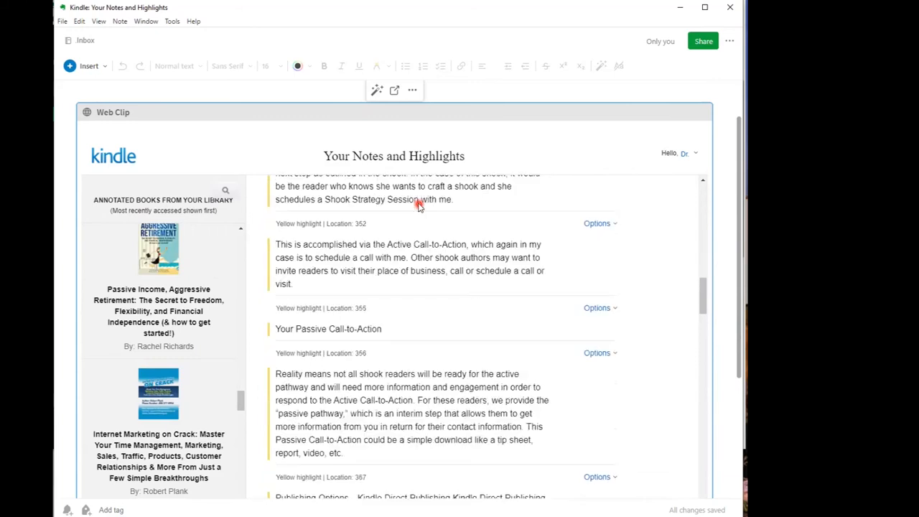
scroll("up", 3)
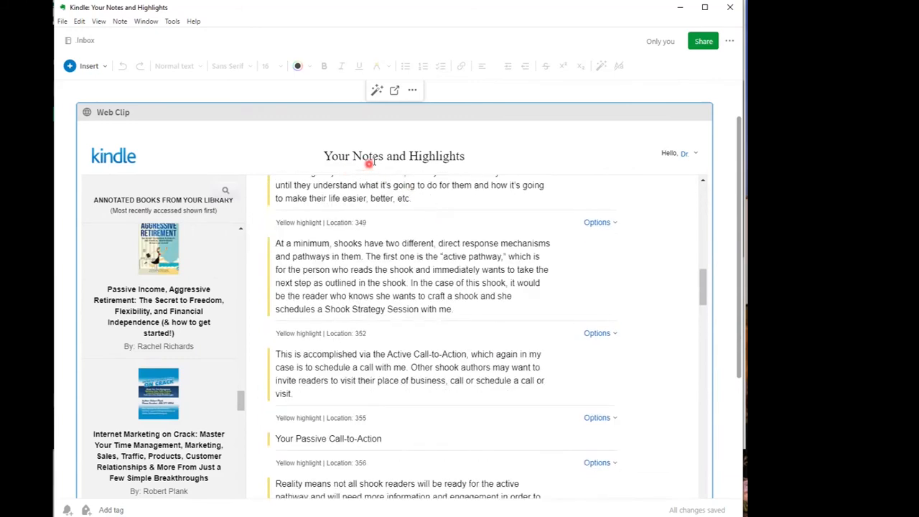
mouse_move(453, 280)
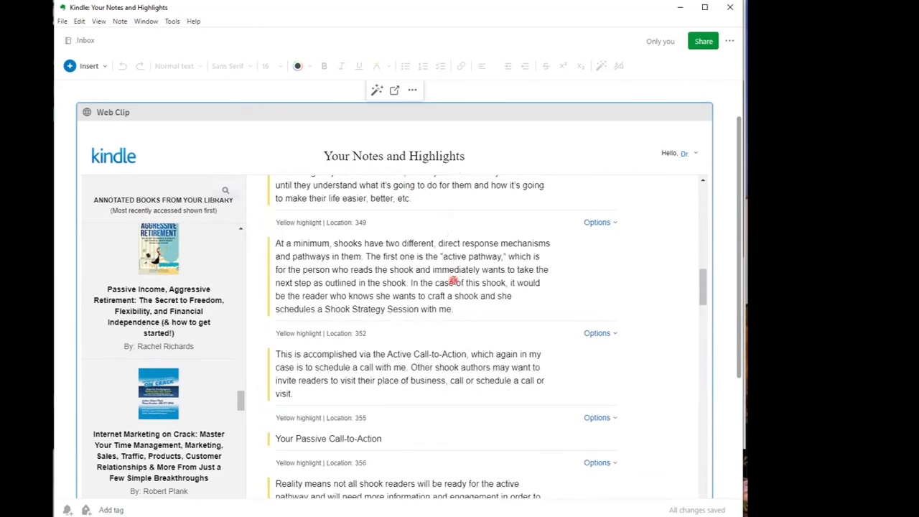
scroll("up", 3)
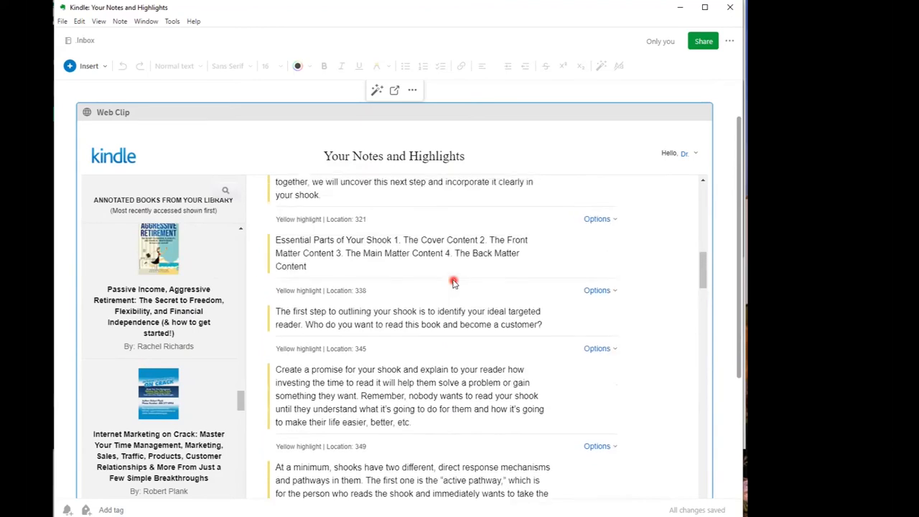
scroll("up", 3)
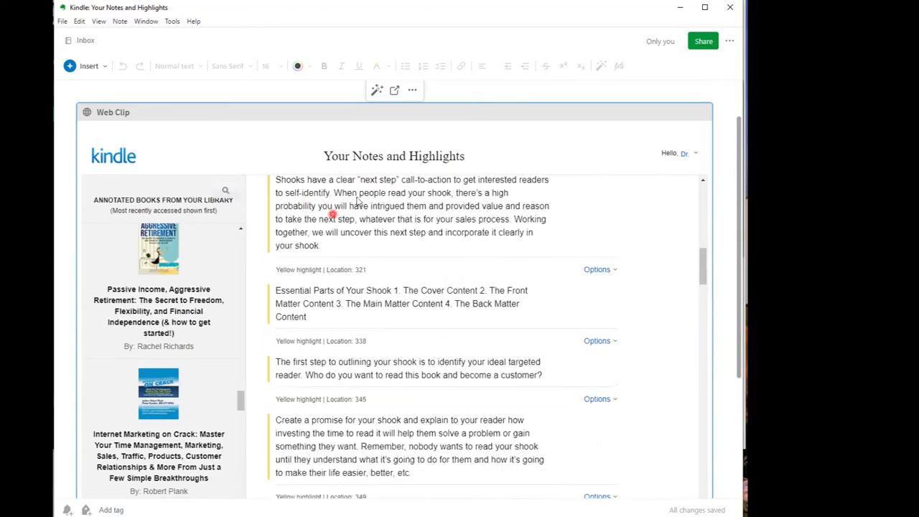
scroll("down", 3)
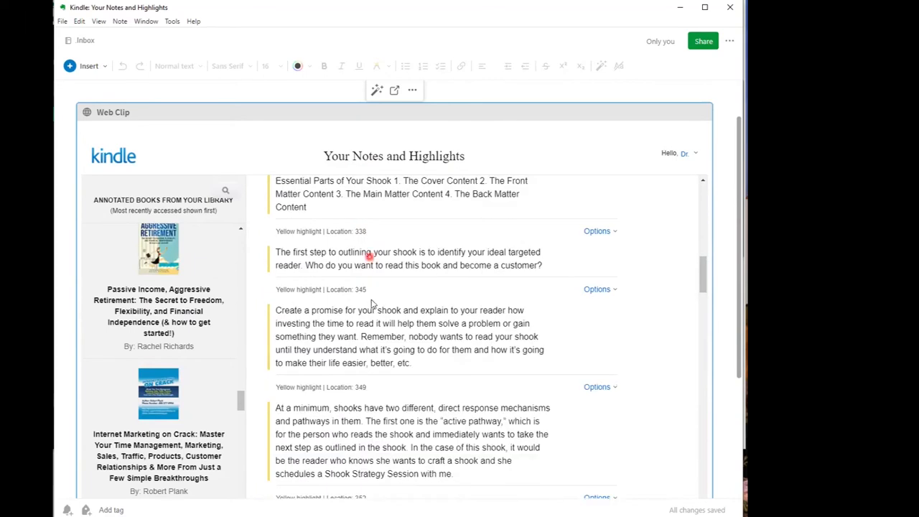
mouse_move(391, 260)
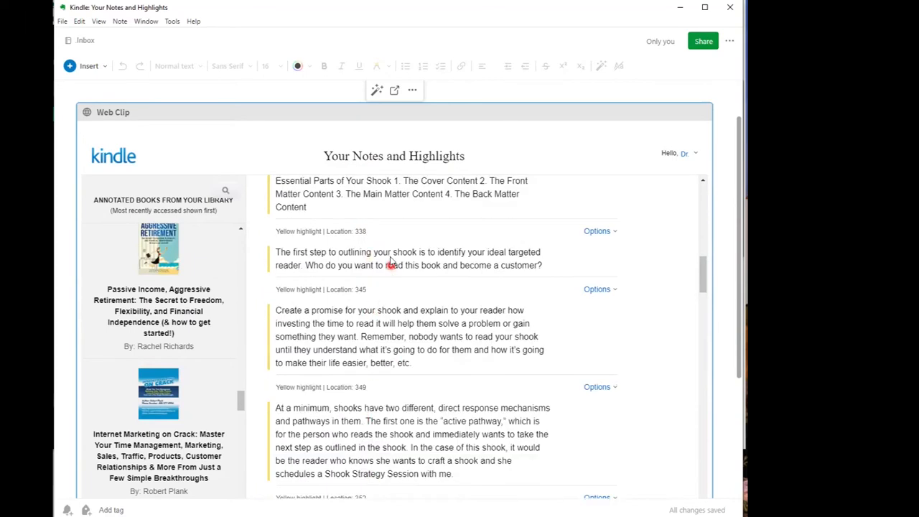
mouse_move(406, 164)
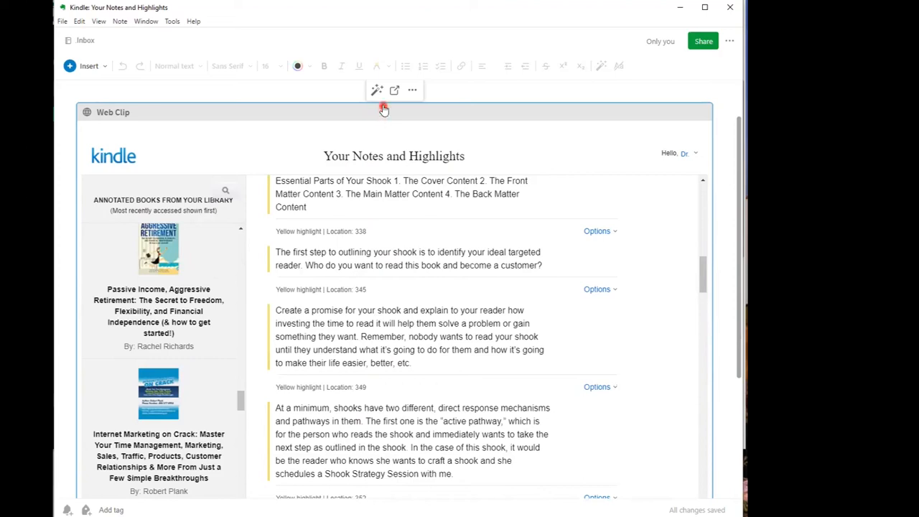
mouse_move(376, 90)
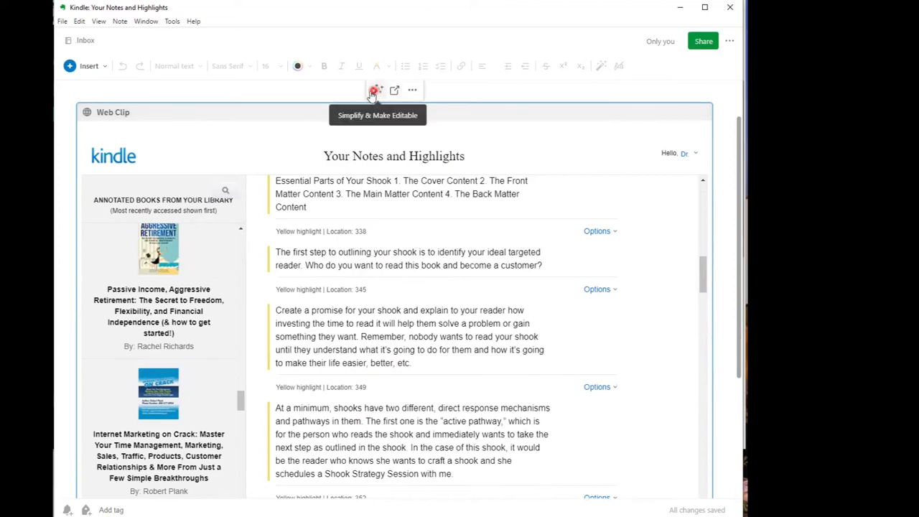
mouse_move(397, 107)
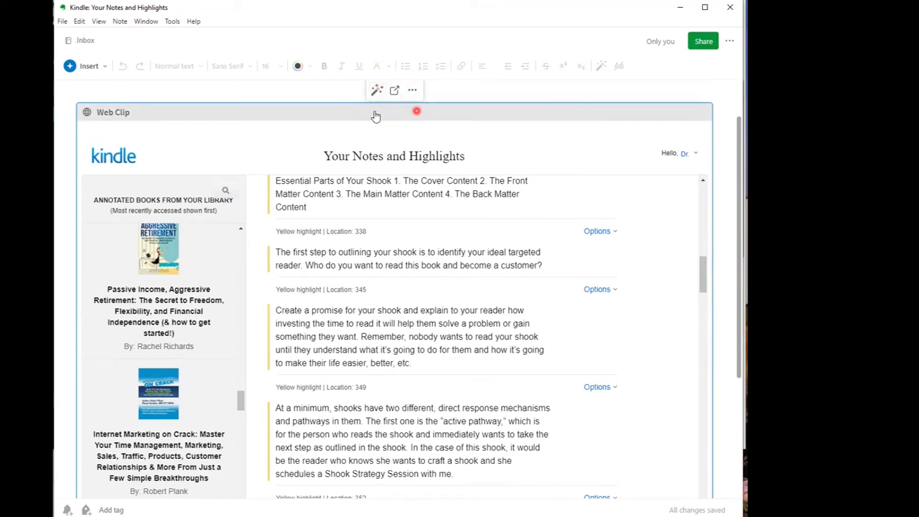
mouse_move(376, 90)
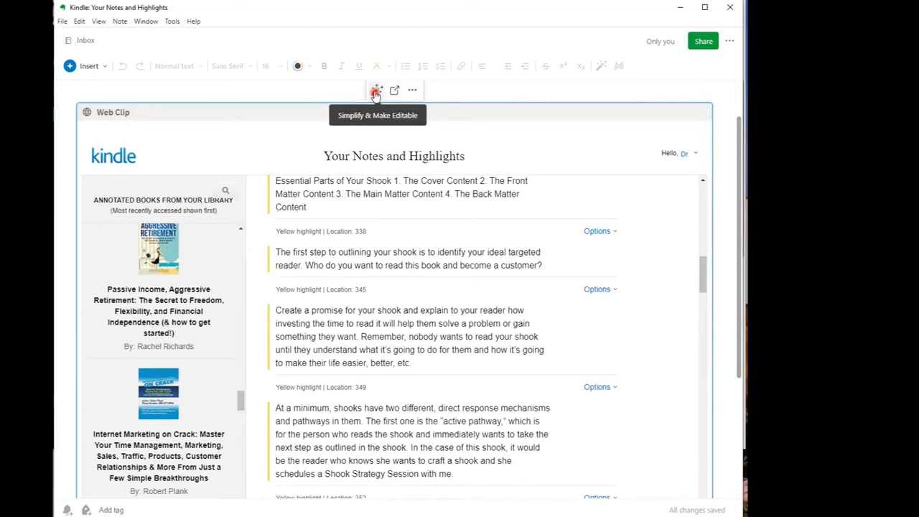
Step: Simplify the clip to editable text and scroll to the highlights at location 185
left_click(376, 90)
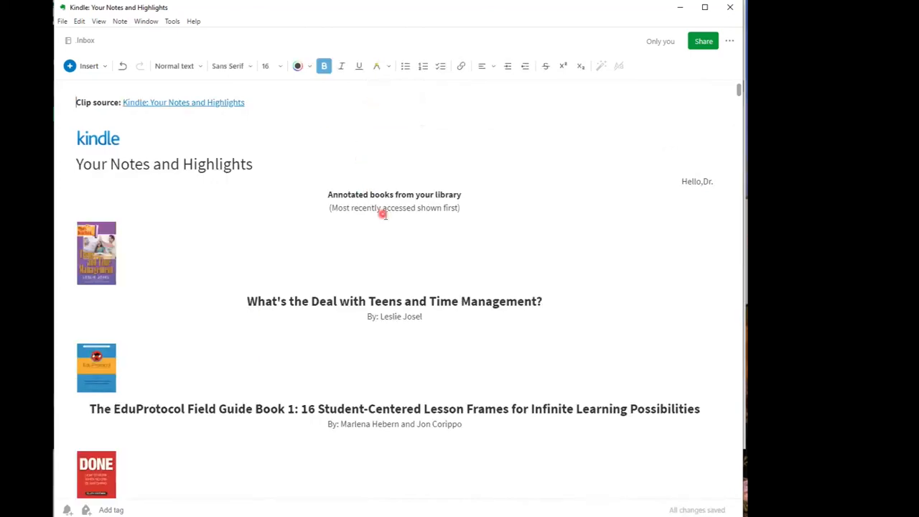
scroll("down", 3)
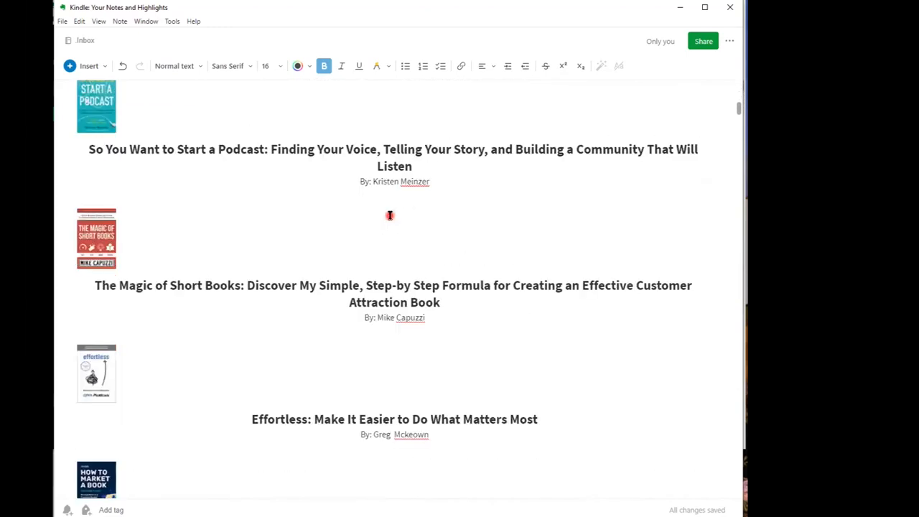
scroll("down", 3)
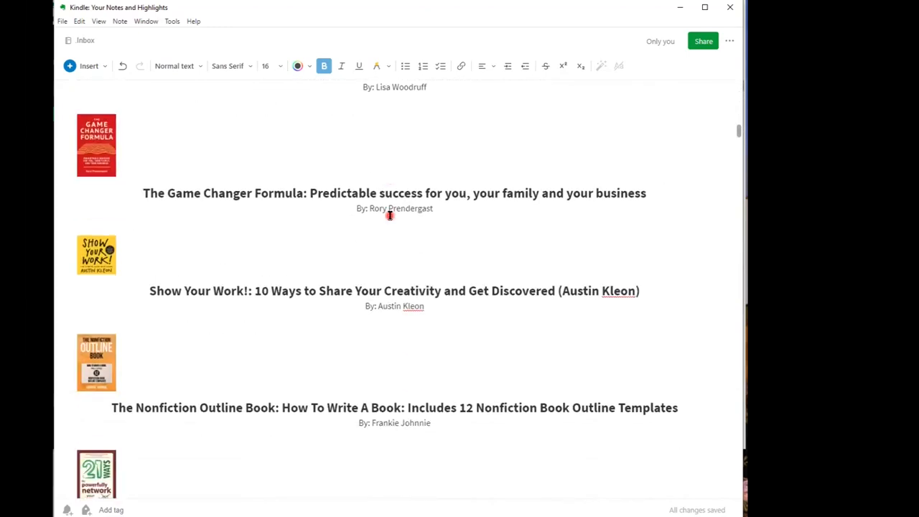
scroll("down", 3)
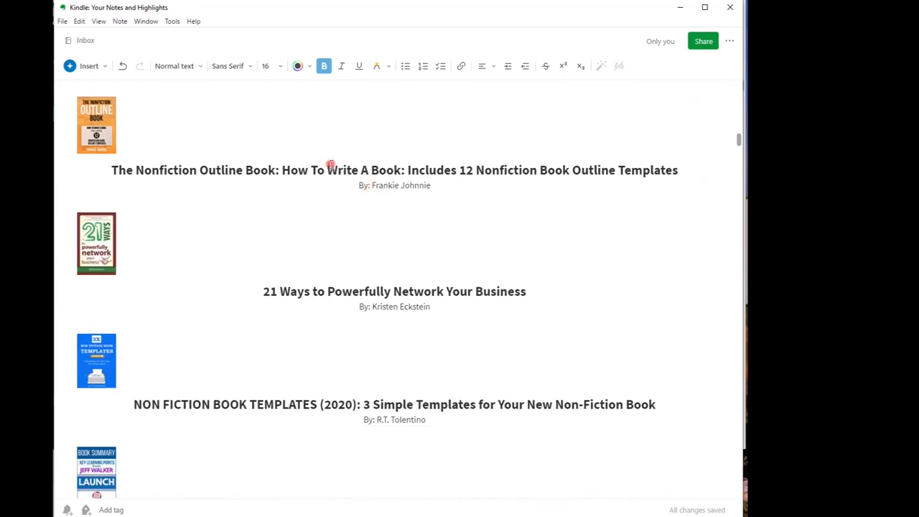
scroll("down", 3)
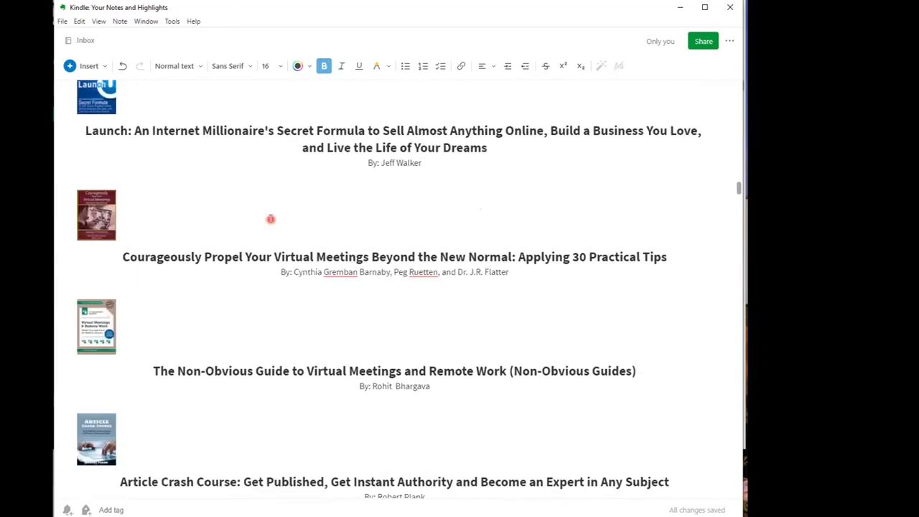
scroll("down", 3)
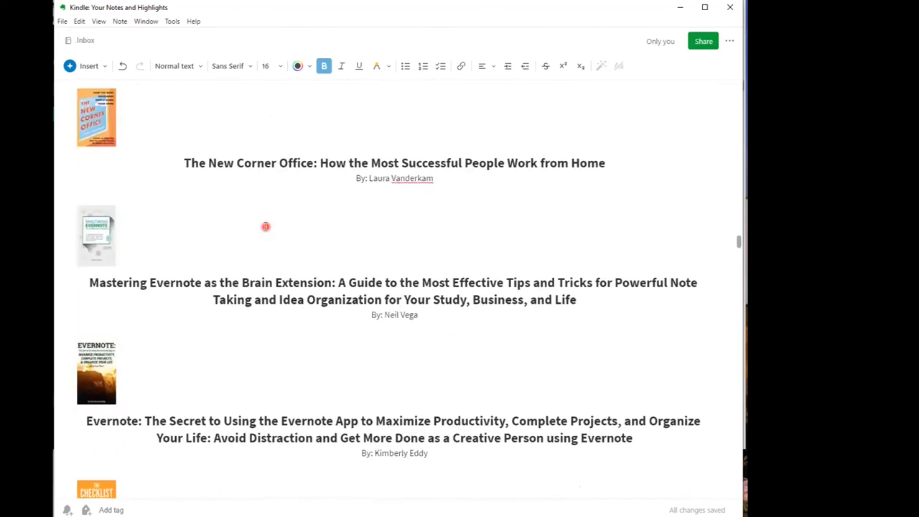
scroll("down", 3)
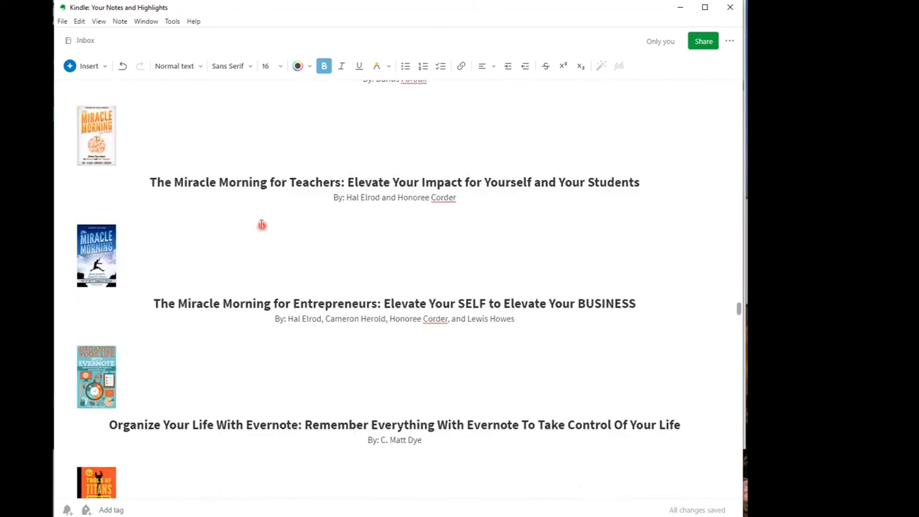
scroll("up", 3)
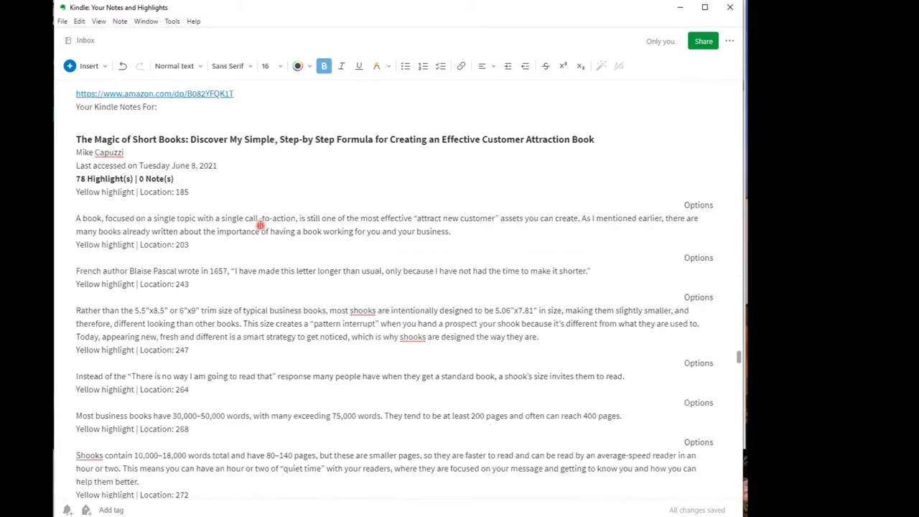
scroll("up", 3)
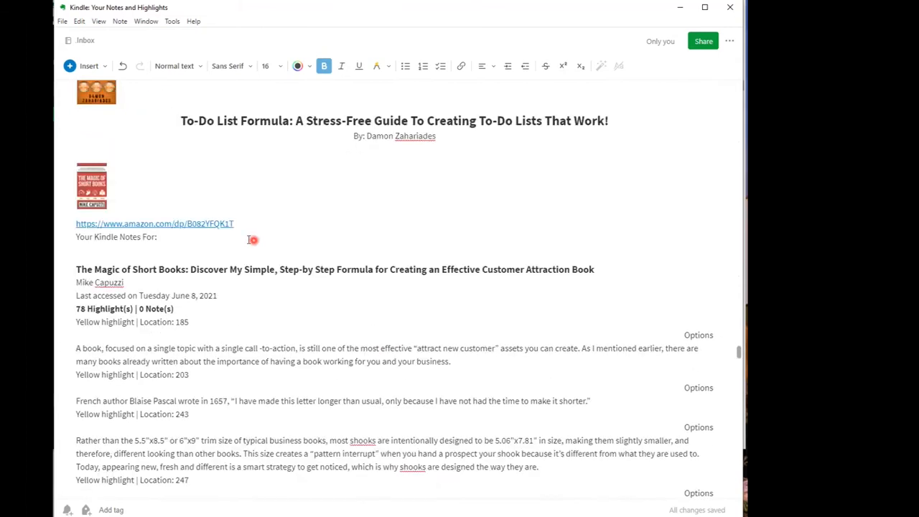
Step: Scroll through the clipped library book list up to the To-Do List Formula entry
scroll("up", 3)
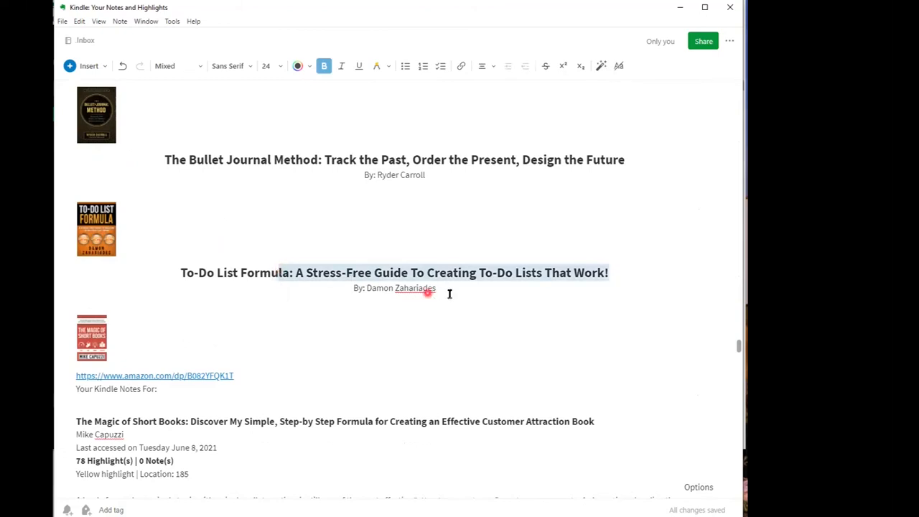
scroll("up", 3)
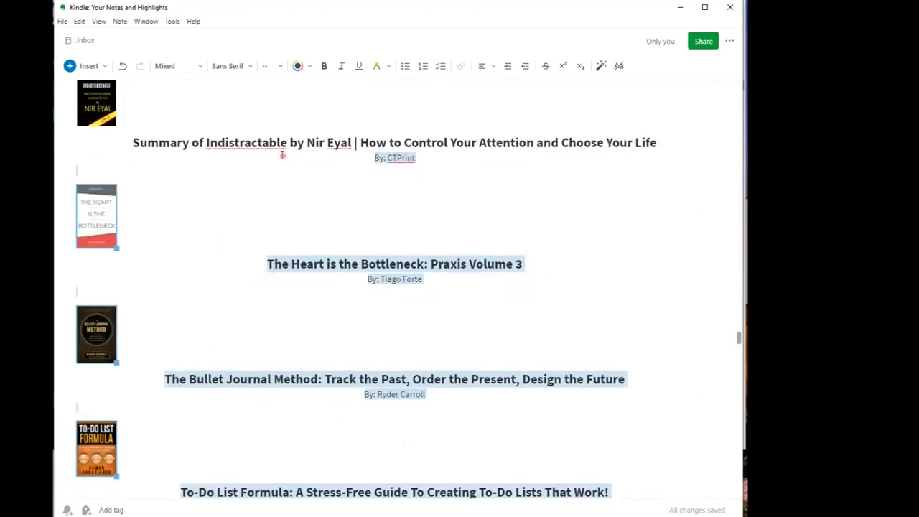
scroll("down", 3)
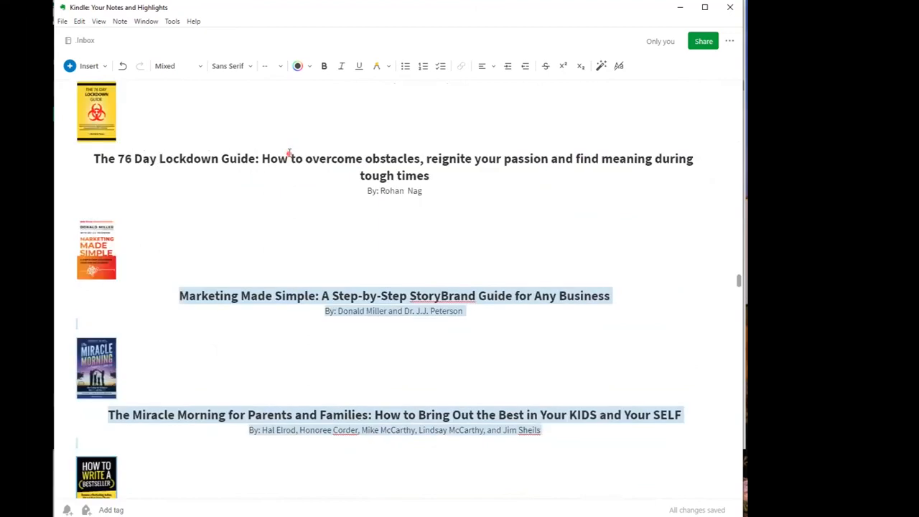
scroll("down", 3)
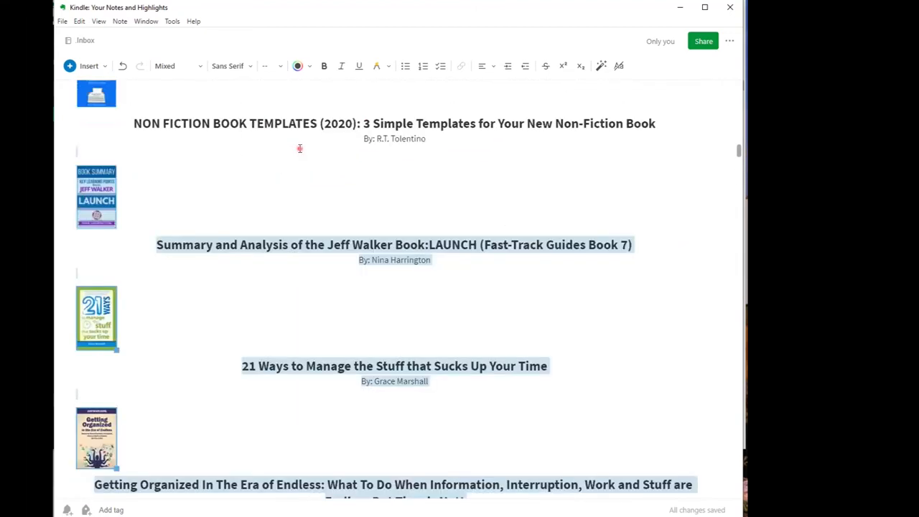
scroll("down", 3)
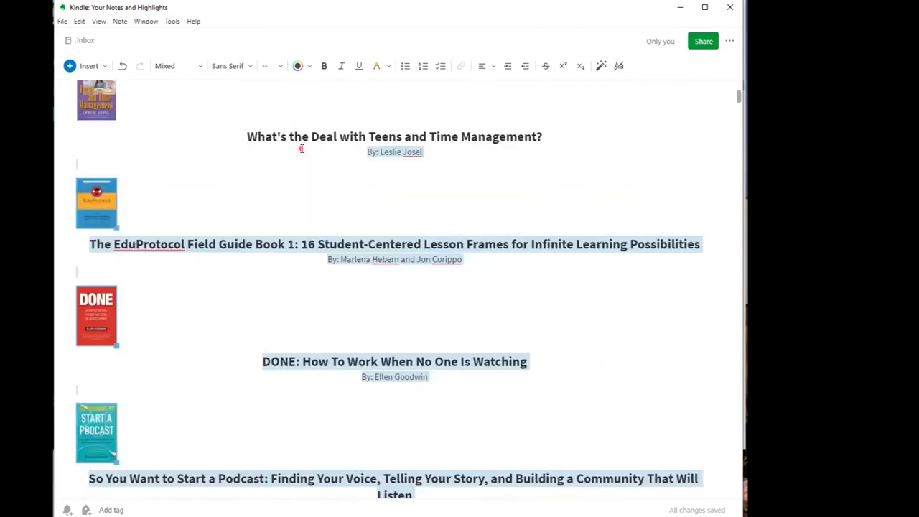
scroll("up", 3)
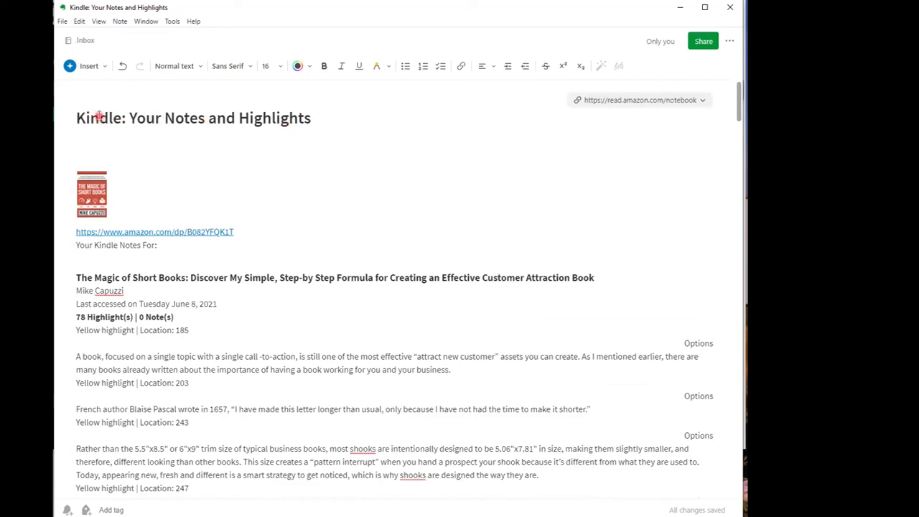
mouse_move(184, 122)
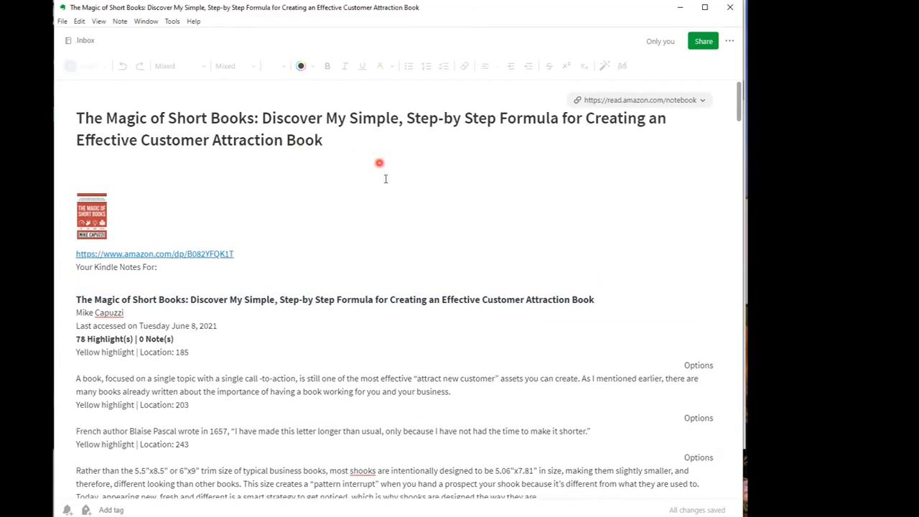
mouse_move(384, 179)
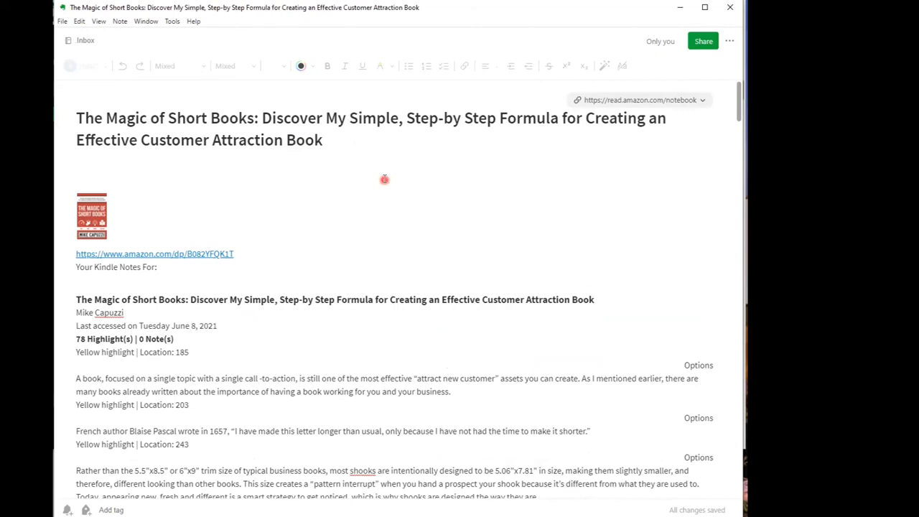
Step: Scroll through the retitled note to check The Magic of Short Books highlights
scroll("down", 3)
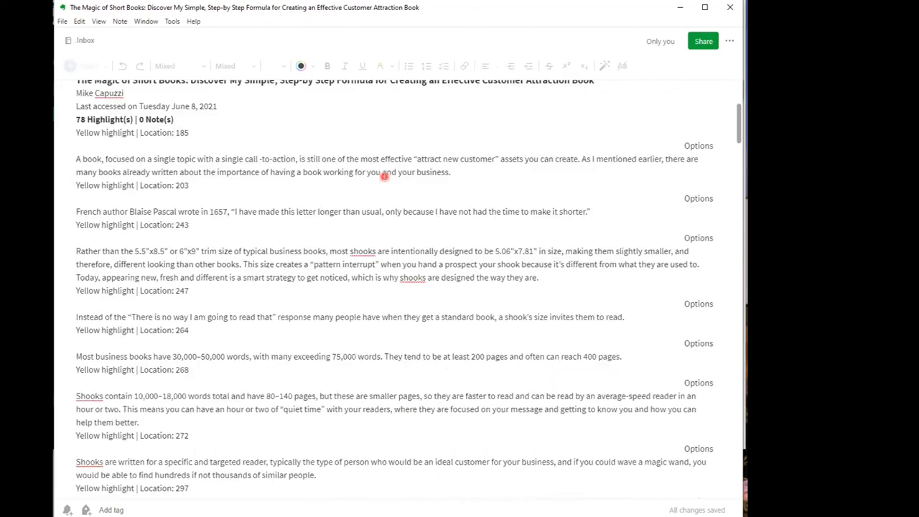
scroll("down", 3)
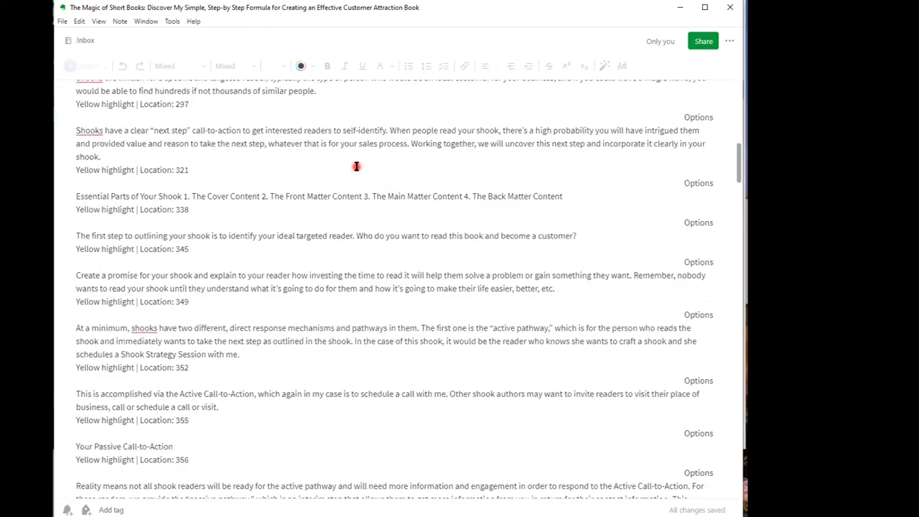
scroll("down", 3)
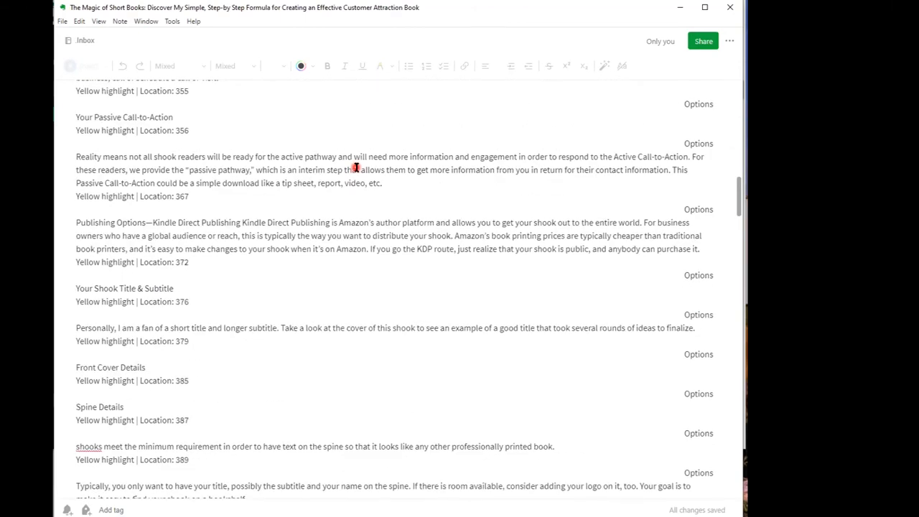
scroll("up", 3)
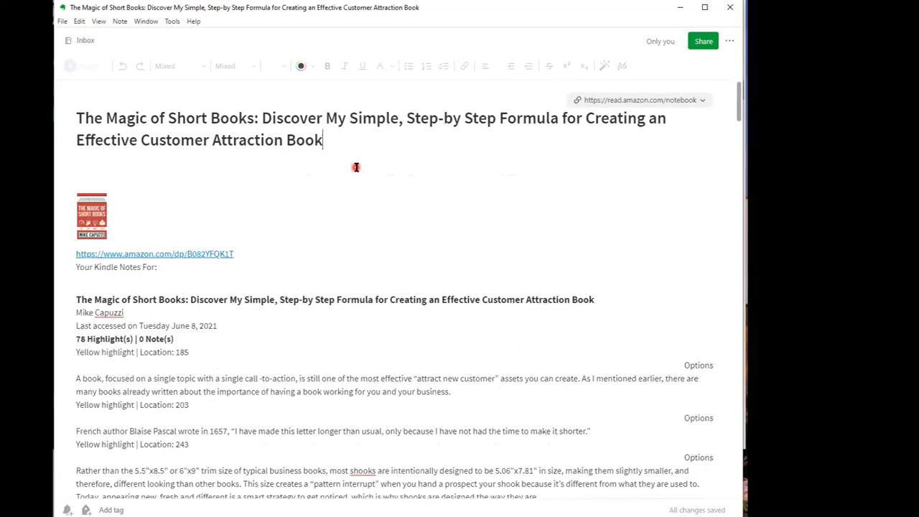